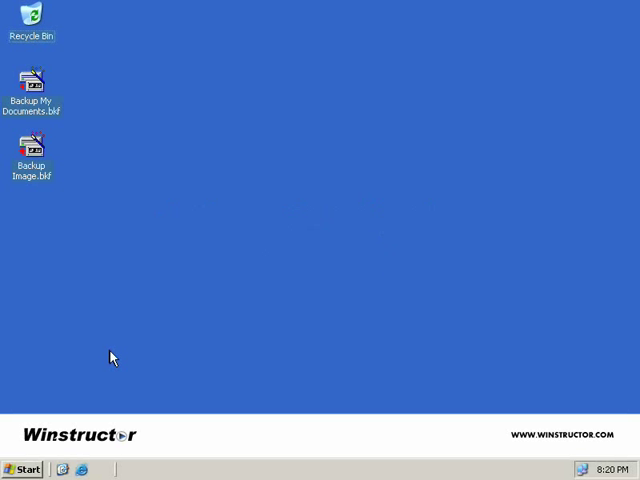
- Launch the Backup tool from Start > All Programs > Accessories > System Tools
left_click(24, 468)
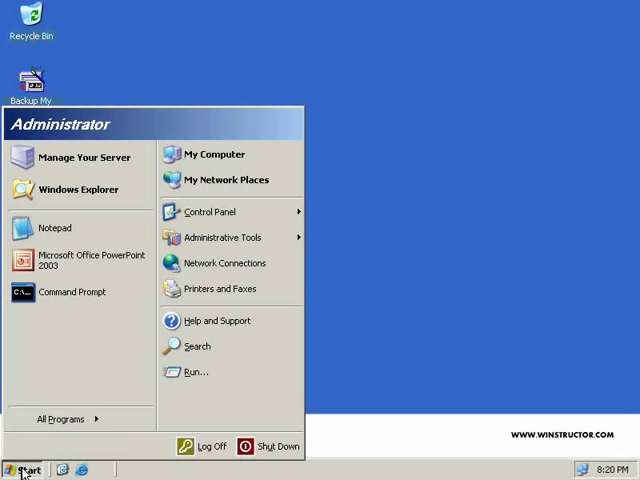
left_click(64, 418)
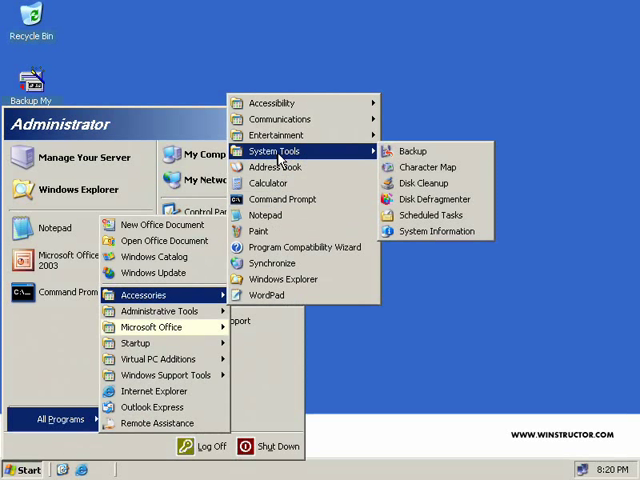
left_click(414, 168)
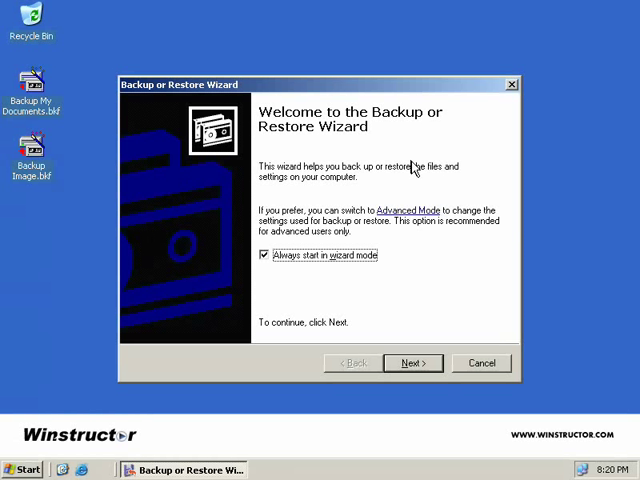
mouse_move(410, 172)
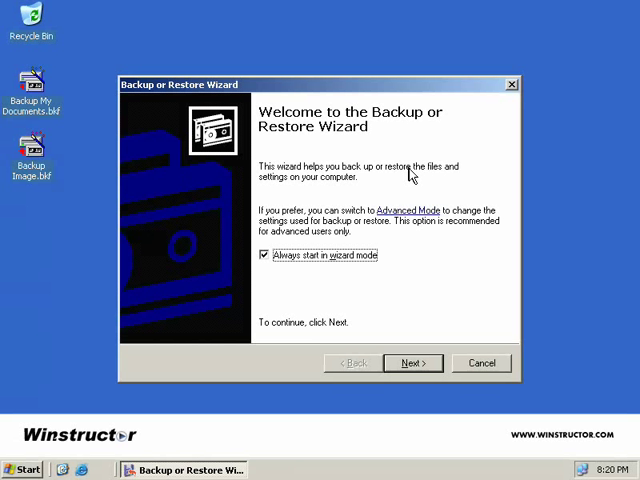
mouse_move(400, 218)
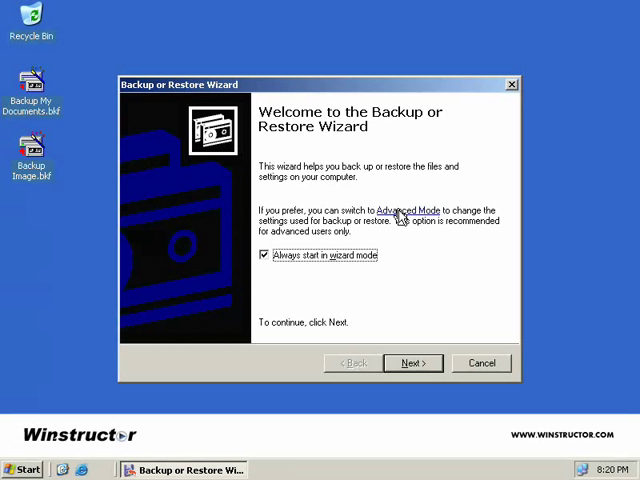
- Switch to Advanced Mode and continue the ASR Preparation Wizard to its Backup Destination page
left_click(404, 210)
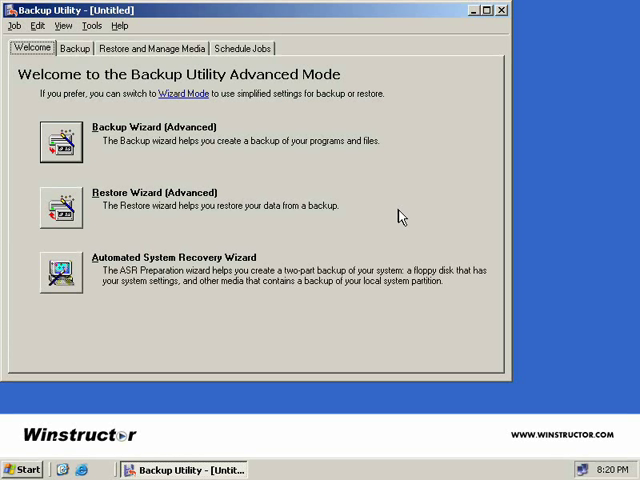
mouse_move(110, 288)
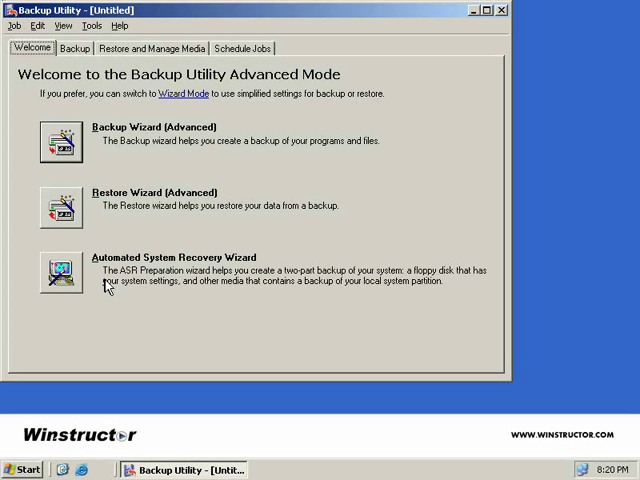
mouse_move(200, 270)
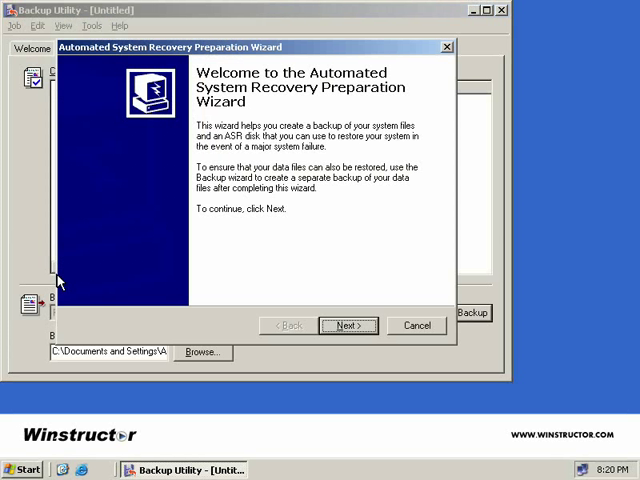
mouse_move(264, 276)
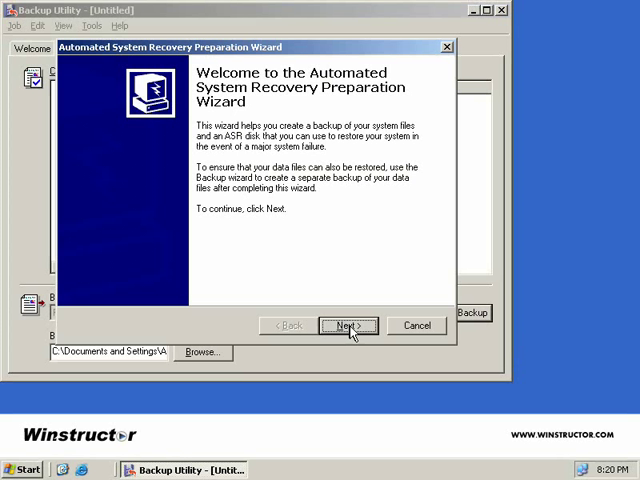
left_click(344, 324)
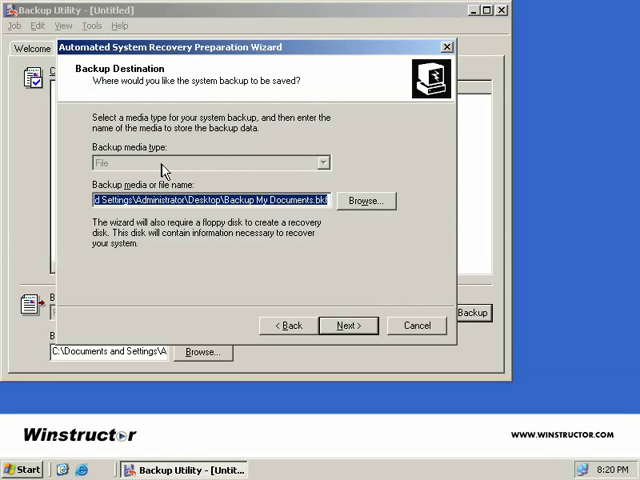
mouse_move(198, 162)
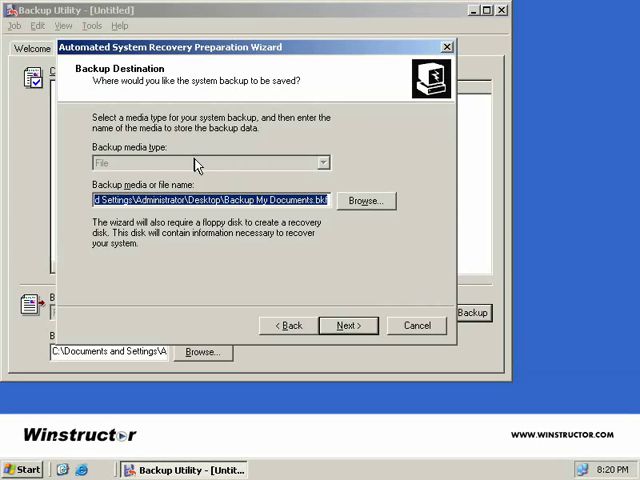
mouse_move(208, 204)
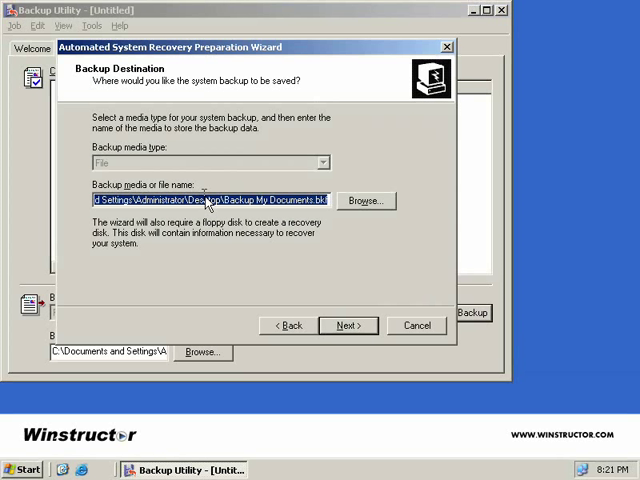
- Keep the default backup file destination and finish the wizard to start the ASR backup
left_click(348, 324)
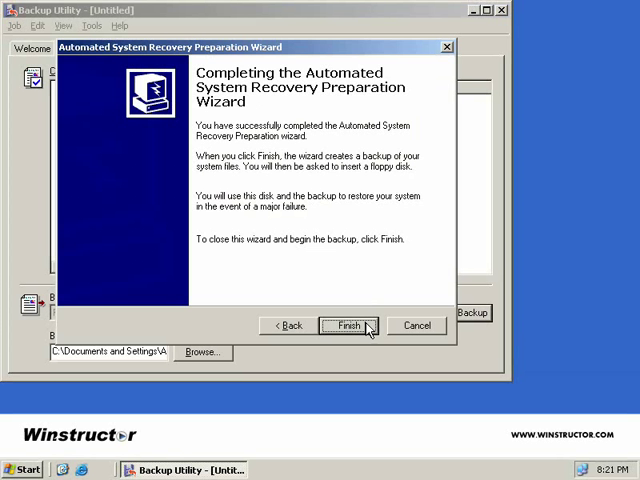
left_click(348, 324)
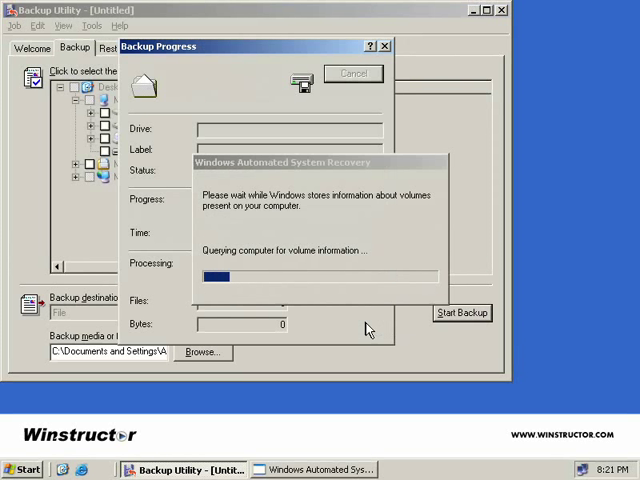